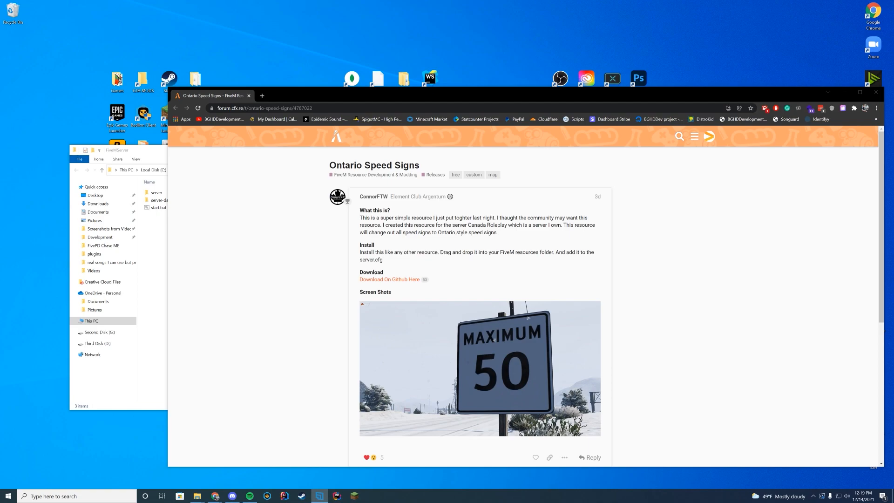
{"action": "mouse_move", "coordinate": [552, 237]}
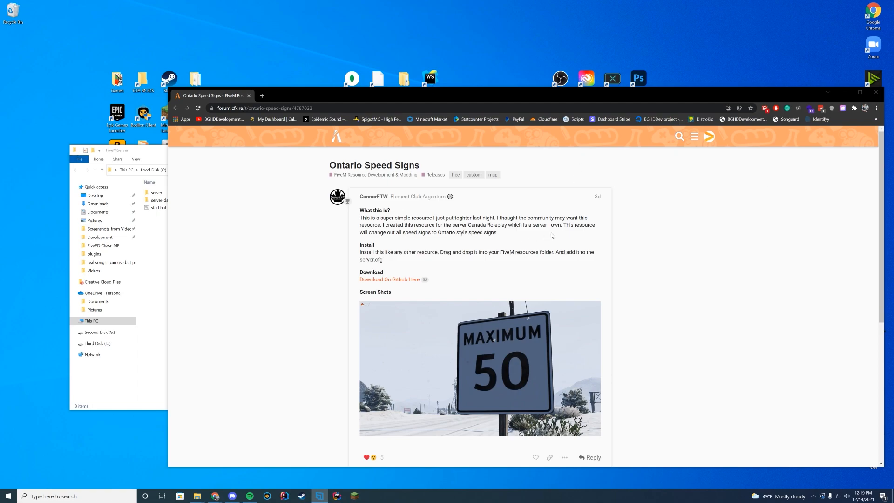
{"action": "mouse_move", "coordinate": [591, 235]}
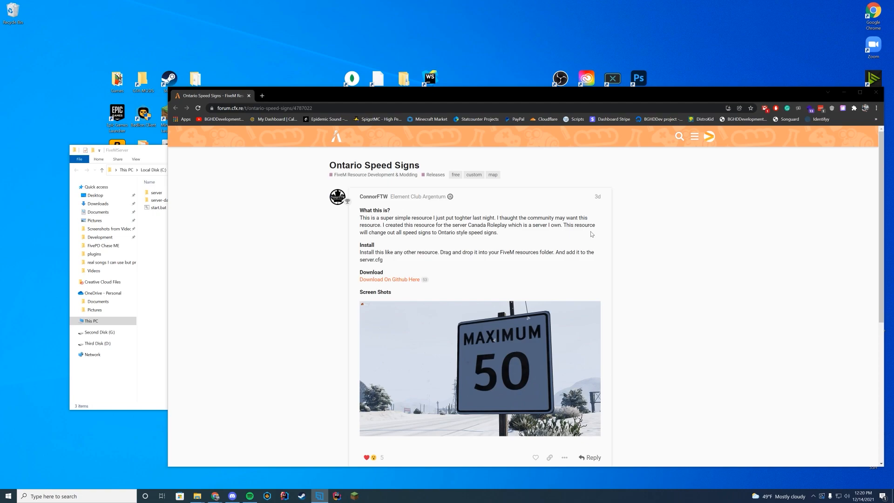
{"action": "mouse_move", "coordinate": [595, 219]}
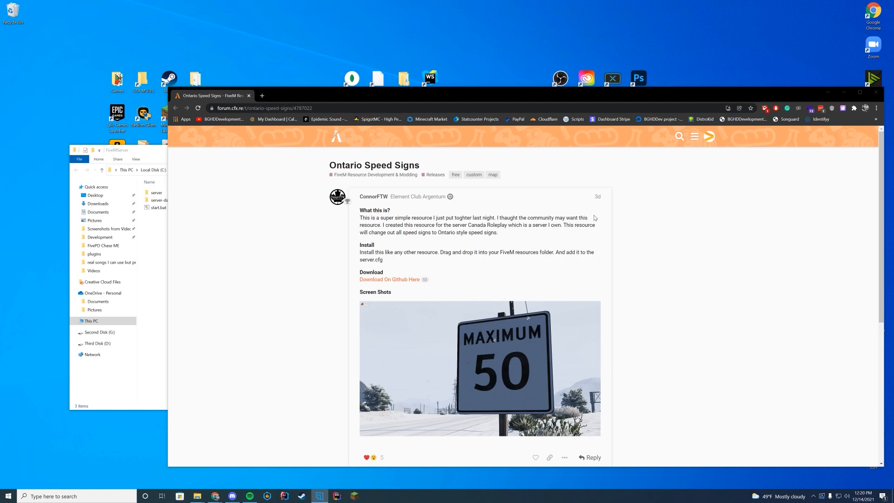
{"action": "mouse_move", "coordinate": [838, 314]}
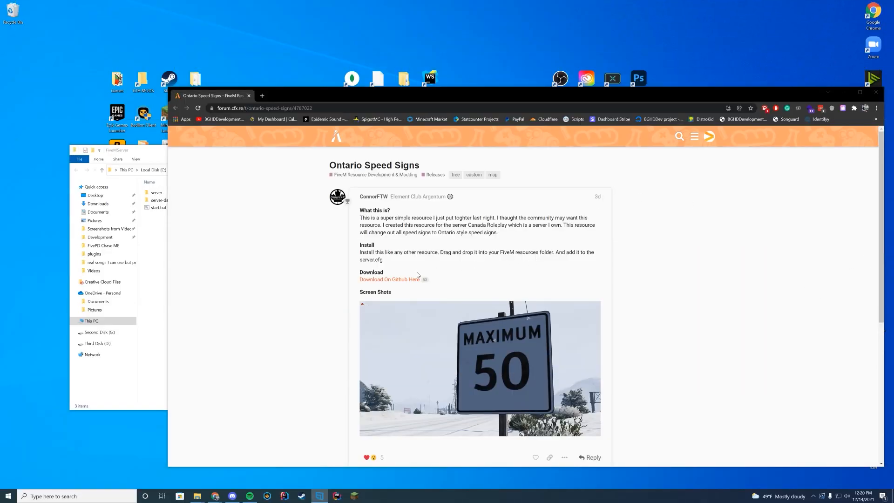
Download Speed_Signs.rar from the GitHub release and open the archive
{"action": "left_click", "coordinate": [390, 279]}
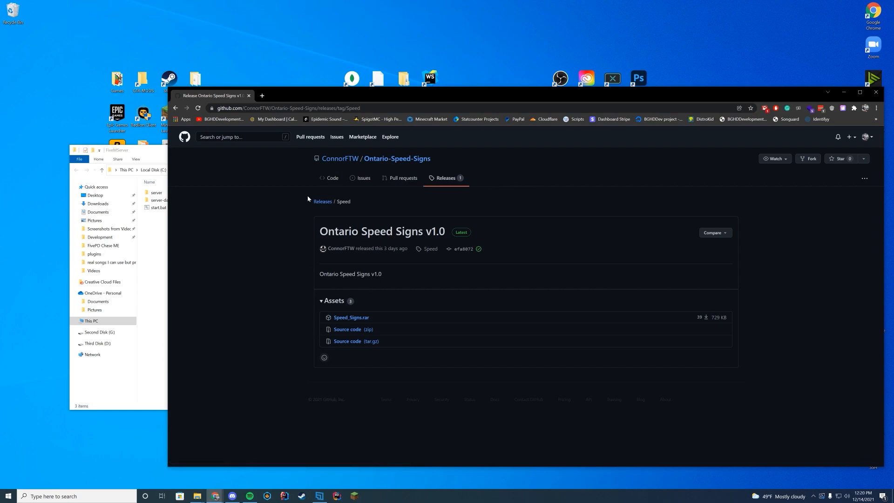
{"action": "mouse_move", "coordinate": [590, 310]}
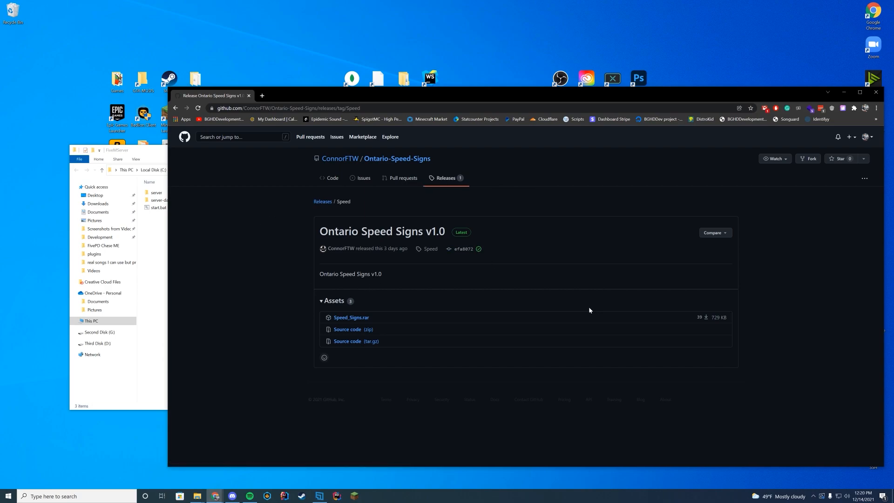
{"action": "mouse_move", "coordinate": [351, 318]}
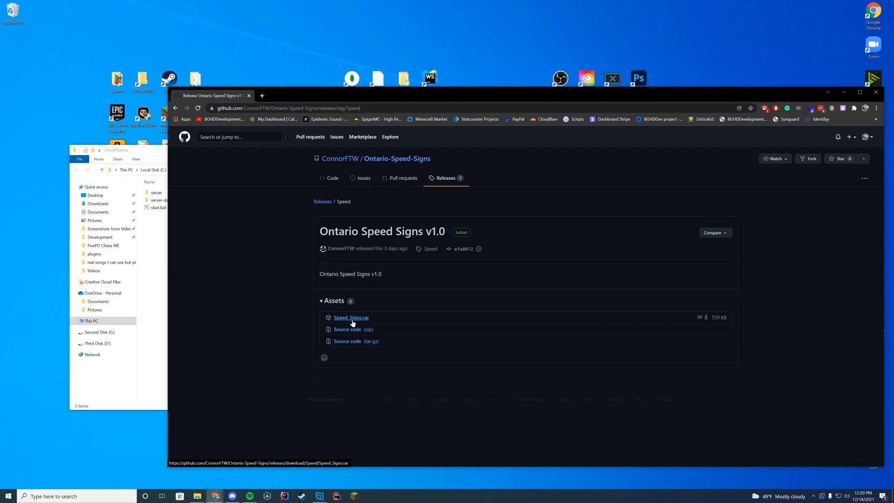
{"action": "mouse_move", "coordinate": [350, 317]}
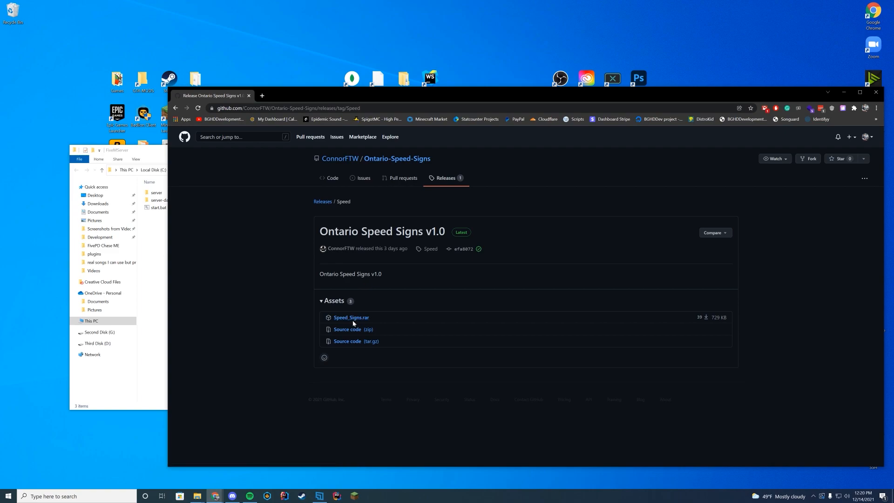
{"action": "mouse_move", "coordinate": [210, 459]}
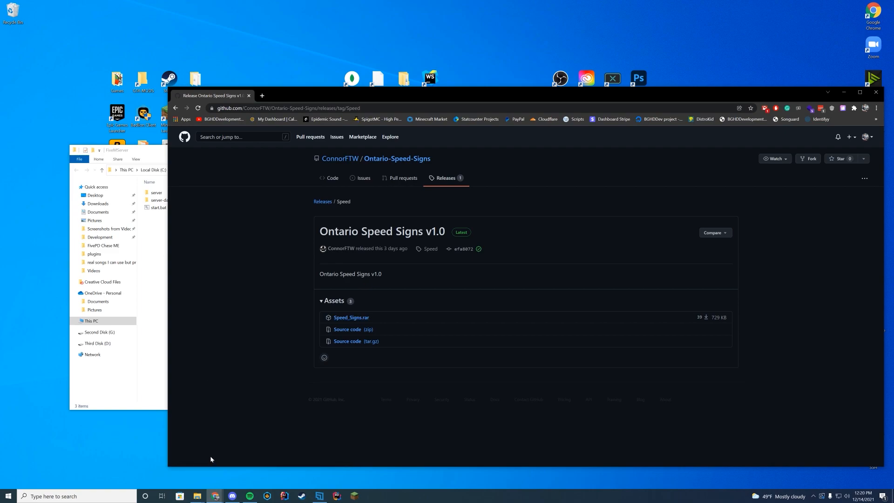
{"action": "mouse_move", "coordinate": [213, 422]}
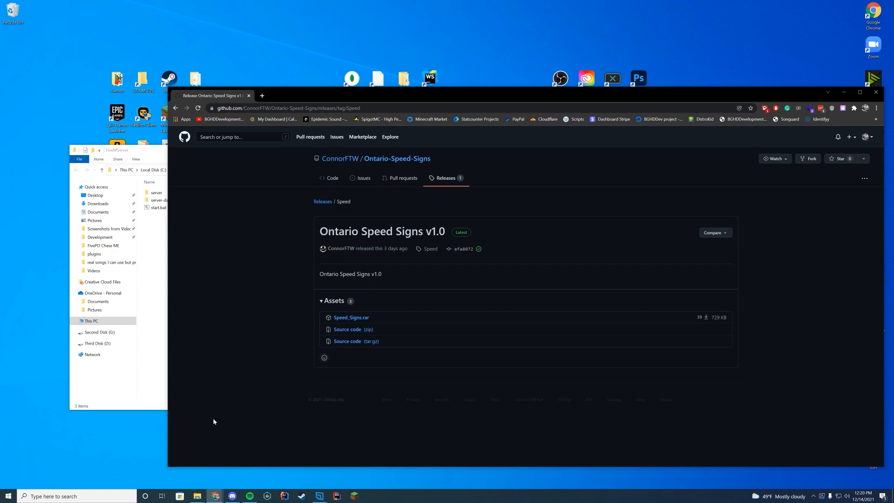
{"action": "left_click", "coordinate": [351, 317]}
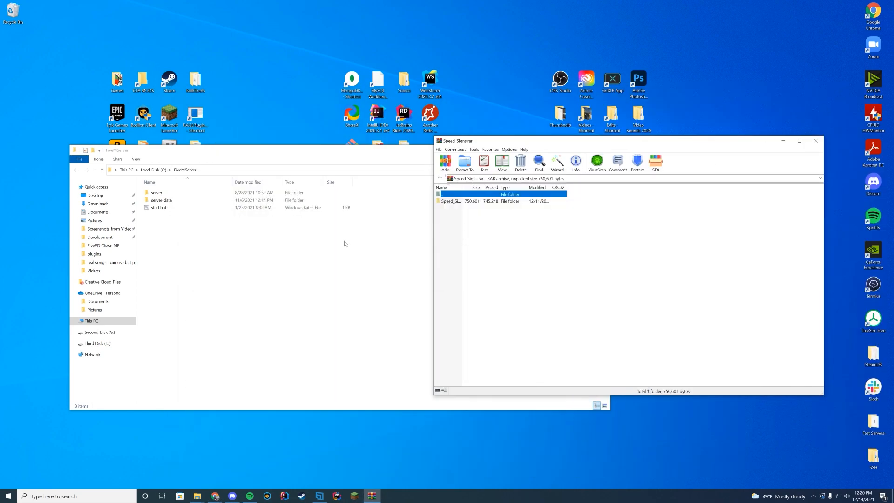
{"action": "mouse_move", "coordinate": [478, 243]}
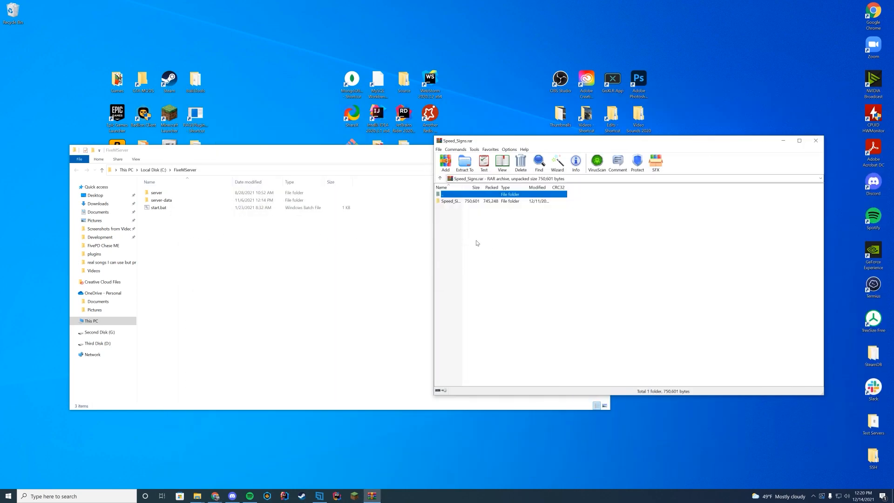
Open the FiveM server's server-data folder in File Explorer
{"action": "double_click", "coordinate": [451, 201]}
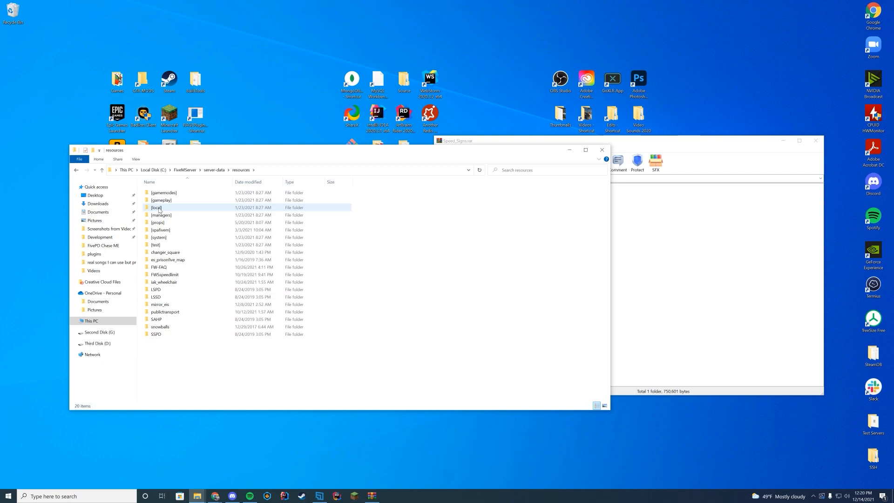
{"action": "mouse_move", "coordinate": [157, 208]}
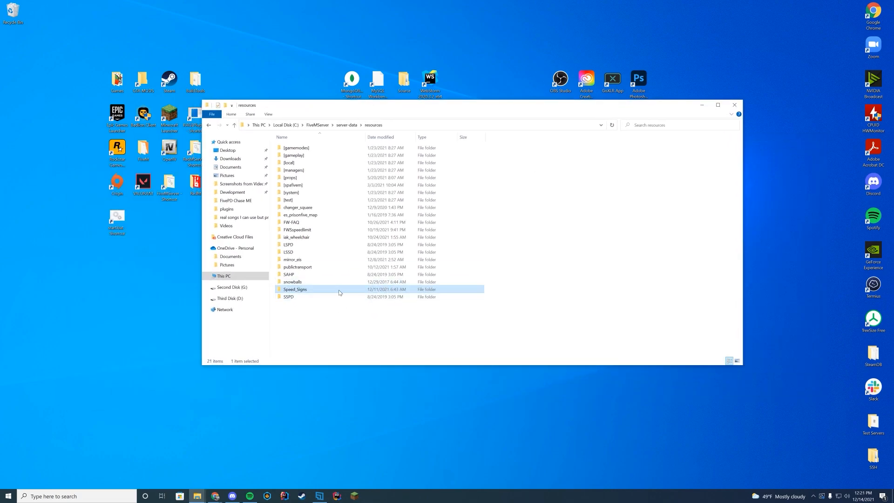
Select the extracted Speed_Signs folder in resources to copy its name
{"action": "left_click", "coordinate": [295, 289]}
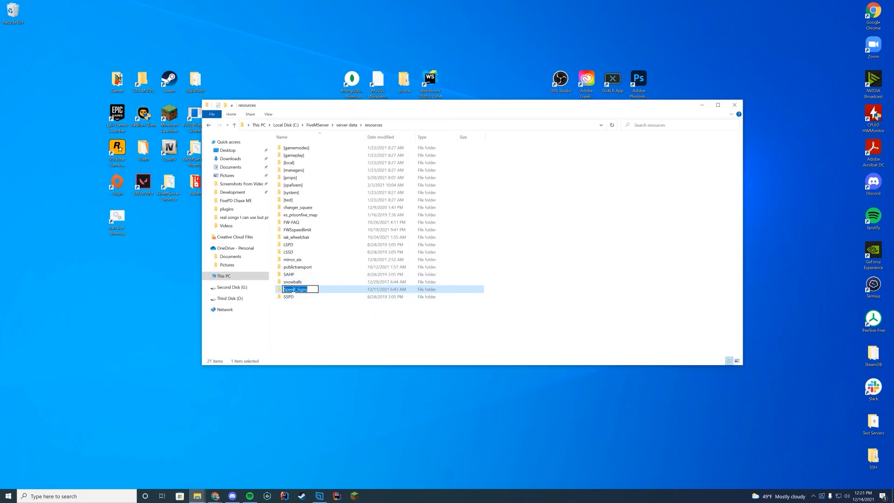
{"action": "right_click", "coordinate": [297, 289]}
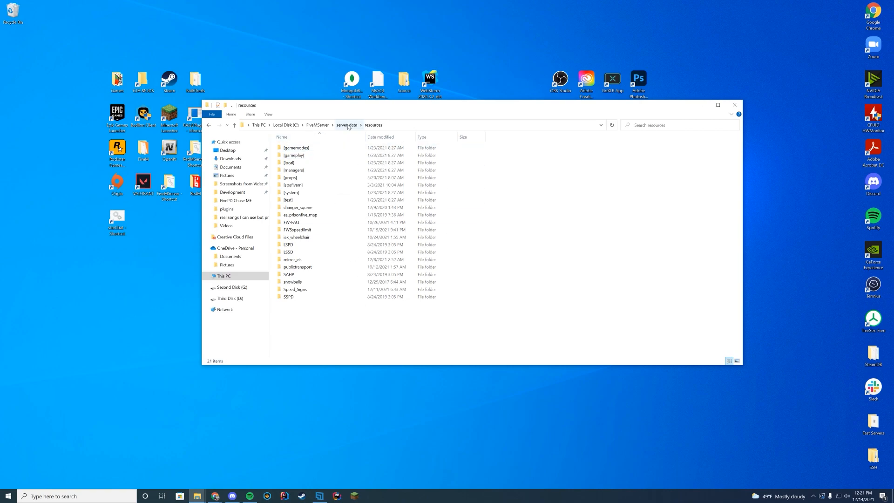
Open server.cfg in Notepad++ and add 'ensure Speed_Signs' below mirror_eio
{"action": "right_click", "coordinate": [291, 193]}
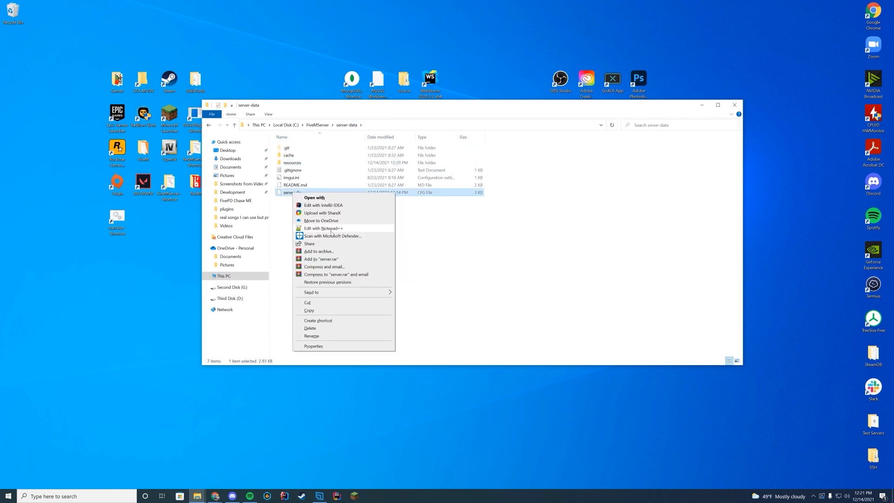
{"action": "left_click", "coordinate": [322, 228]}
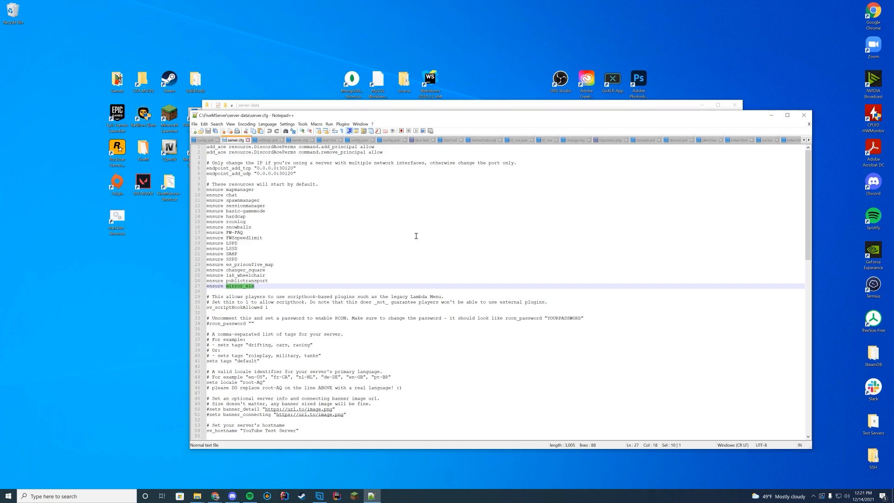
{"action": "mouse_move", "coordinate": [269, 268]}
{"action": "type", "text": "en"}
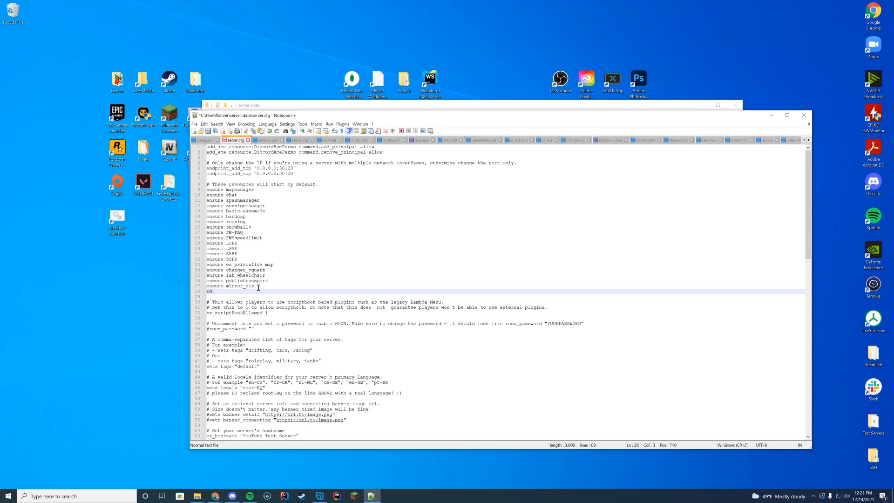
{"action": "key", "text": "Backspace"}
{"action": "type", "text": "sure Speed_Signs"}
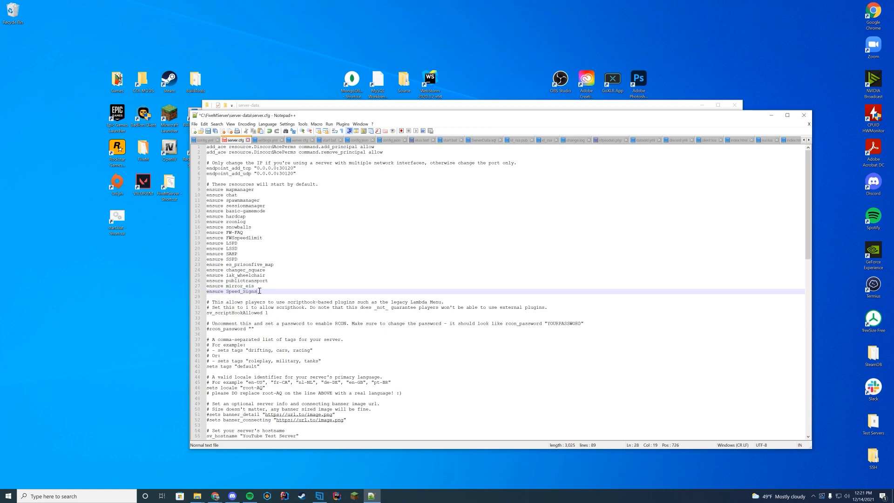
{"action": "mouse_move", "coordinate": [374, 290]}
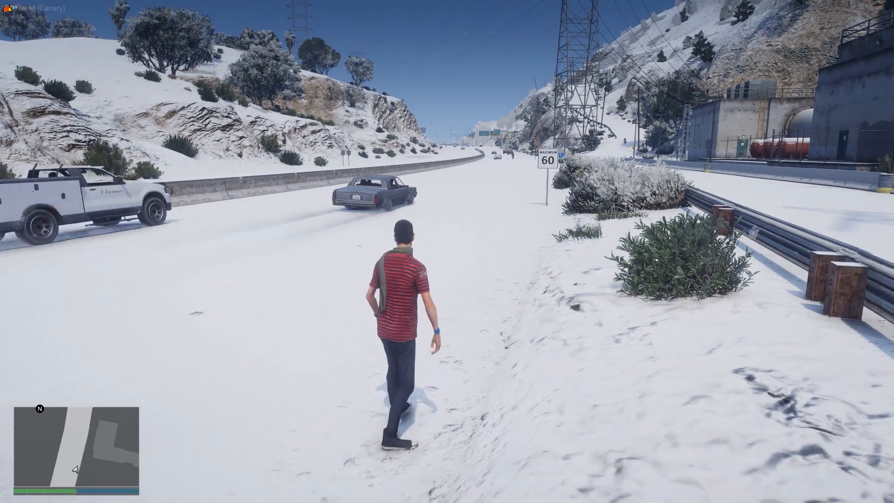
Walk up to the Maximum 60 sign beside the snowy highway
{"action": "key", "text": "w"}
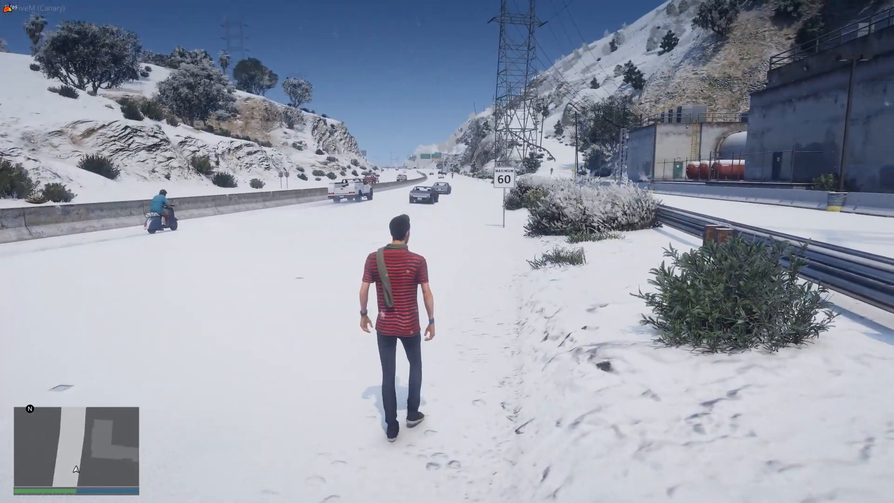
{"action": "key", "text": "w"}
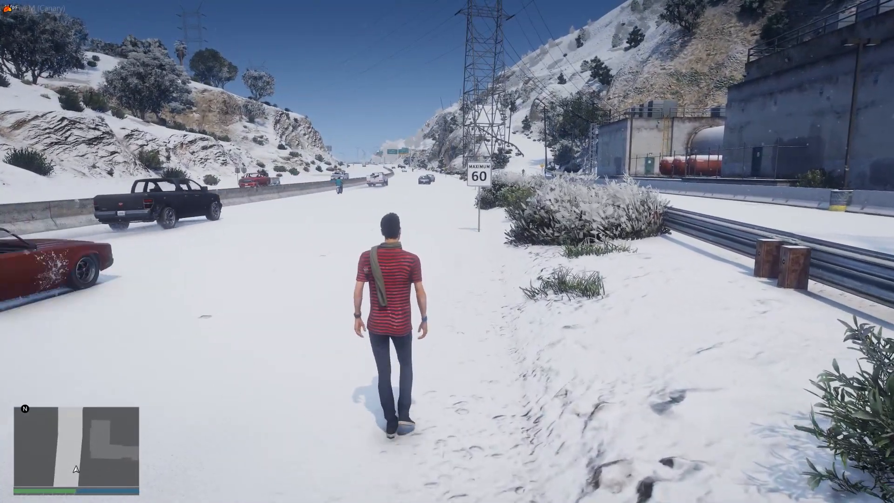
{"action": "key", "text": "w"}
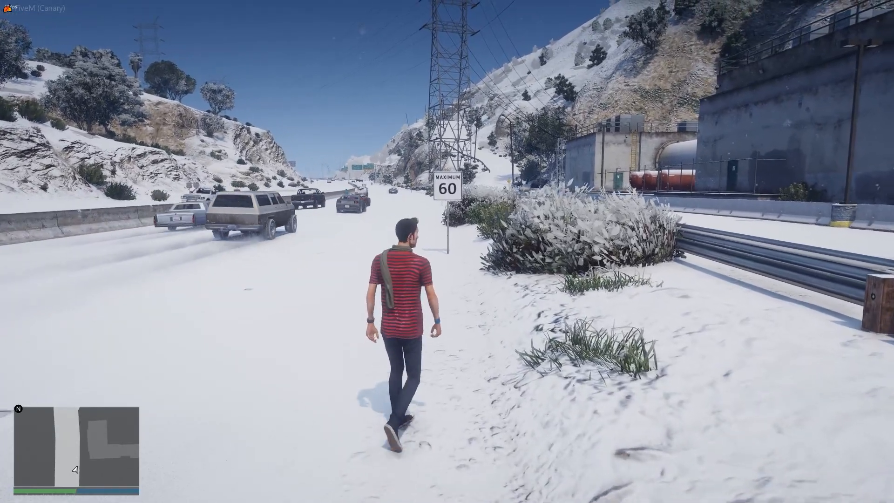
{"action": "key", "text": "w"}
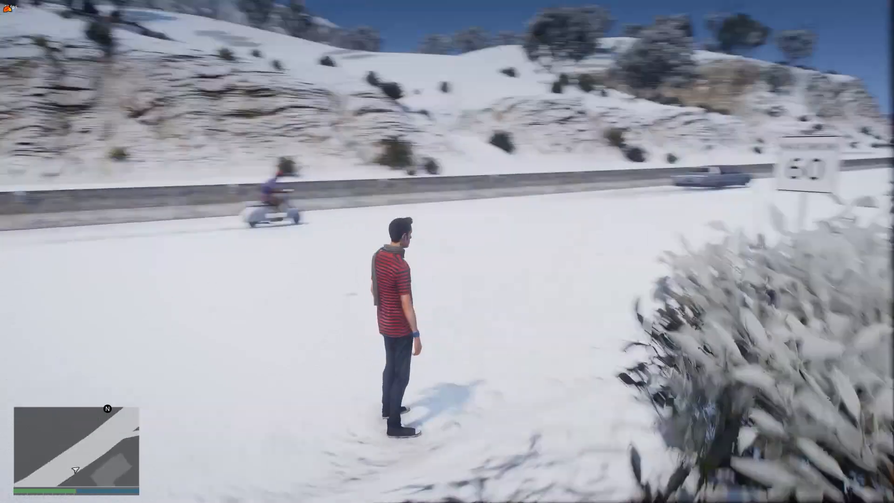
{"action": "mouse_move", "coordinate": [447, 252]}
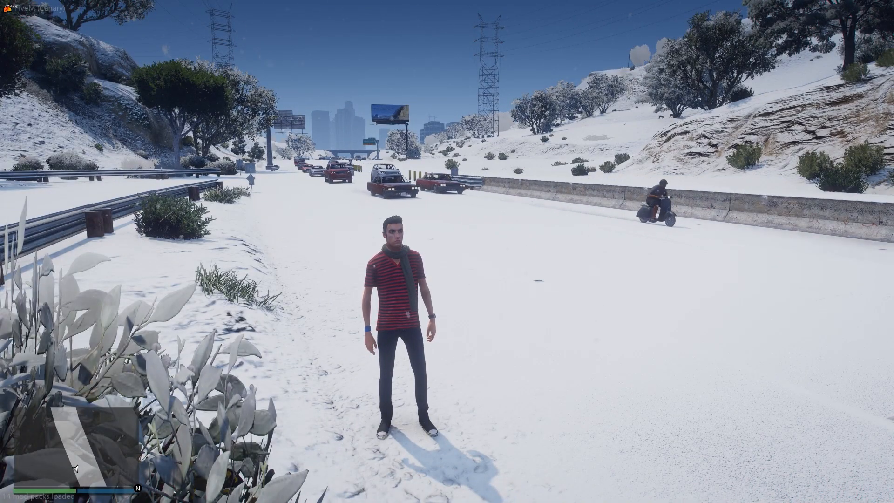